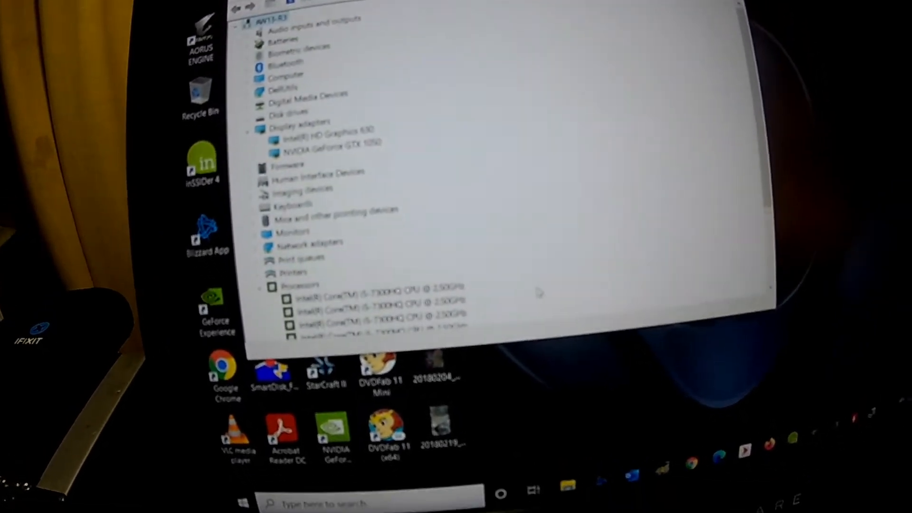
{"action": "scroll", "scroll_direction": "down", "scroll_amount": 3}
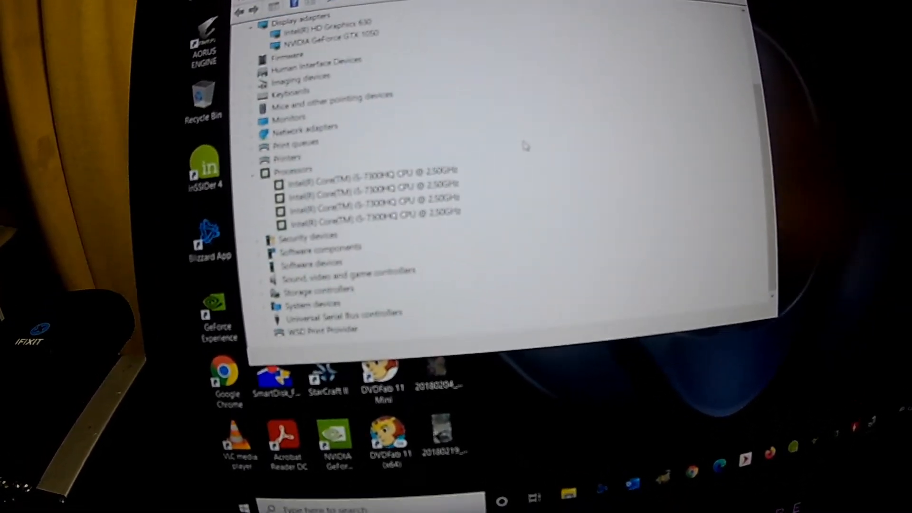